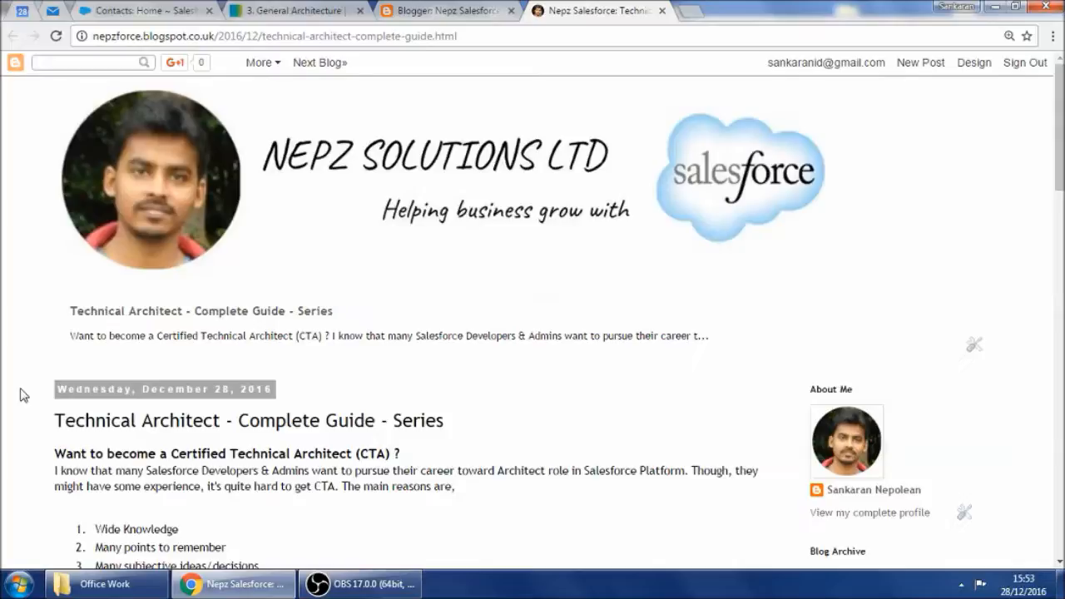
Read down the post through its problem list and the six solution points
scroll("down", 3)
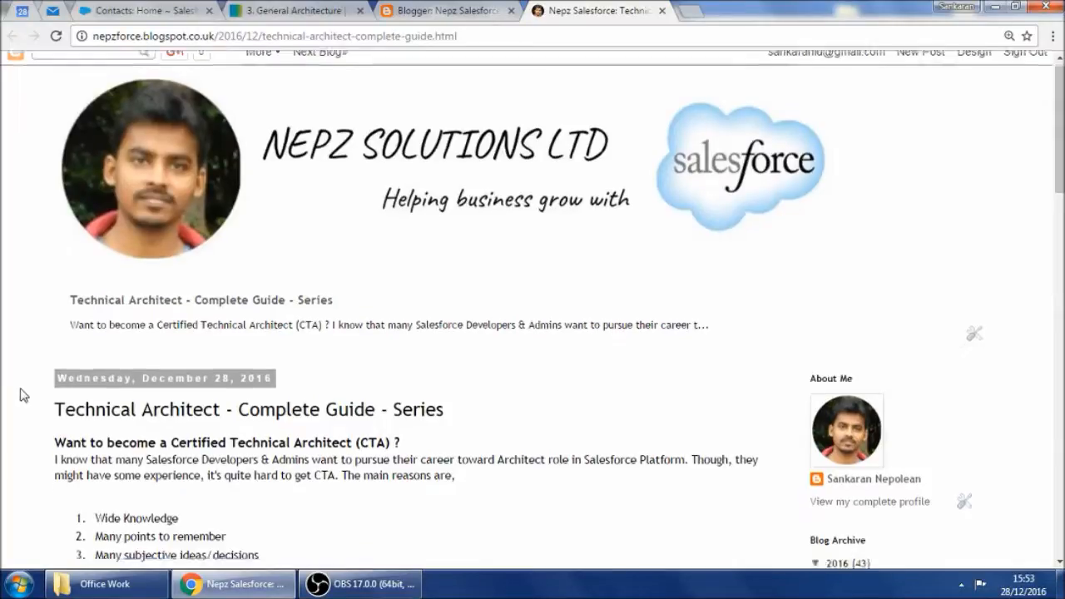
scroll("down", 3)
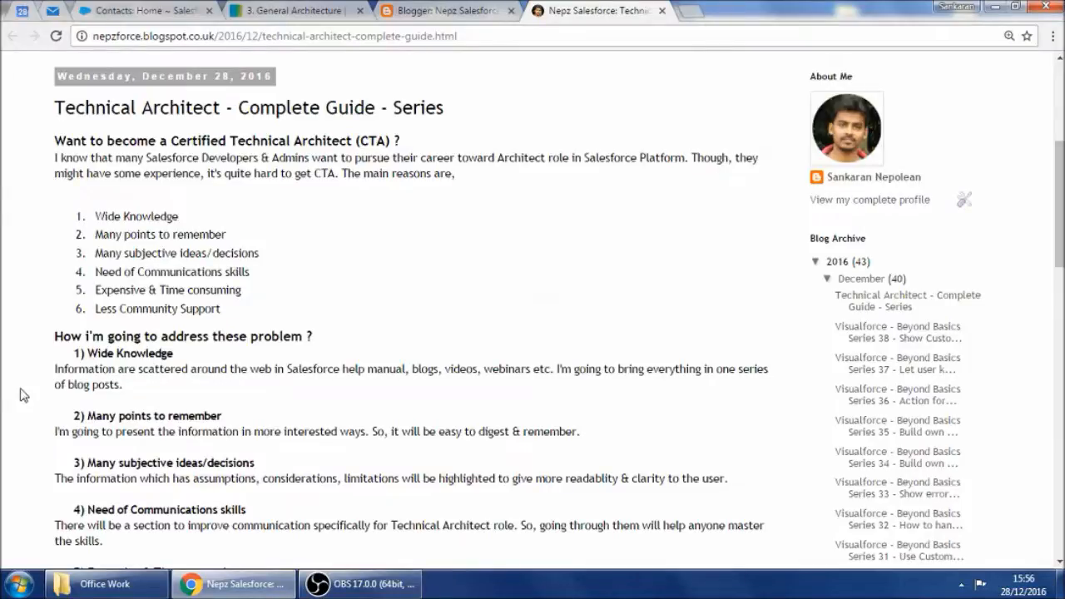
scroll("down", 3)
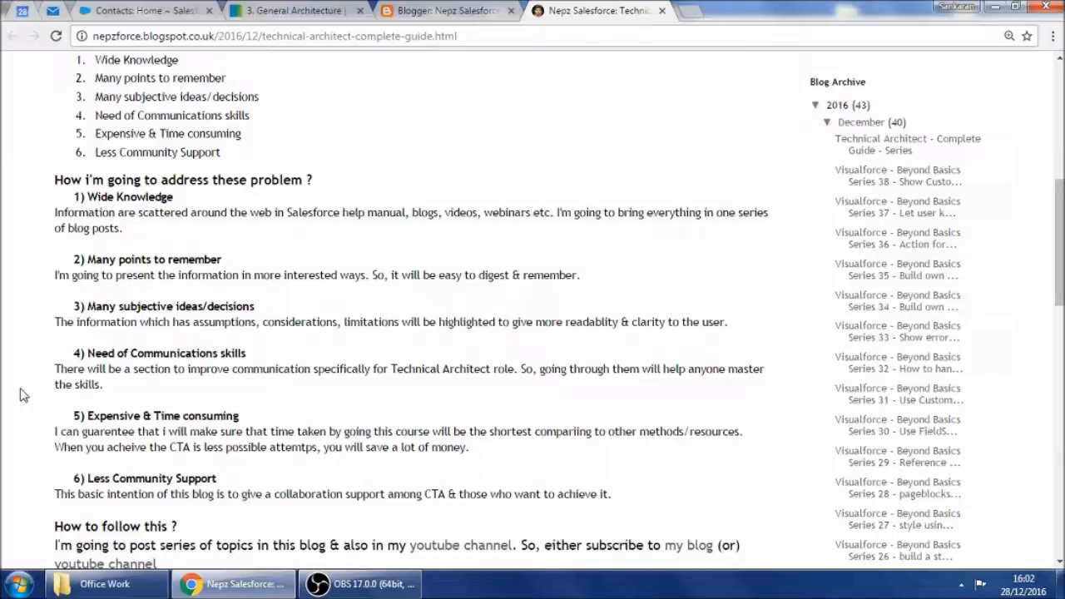
Scroll to the post's end: 'How to follow this?', 'Walk through in a video?' and labels
scroll("down", 3)
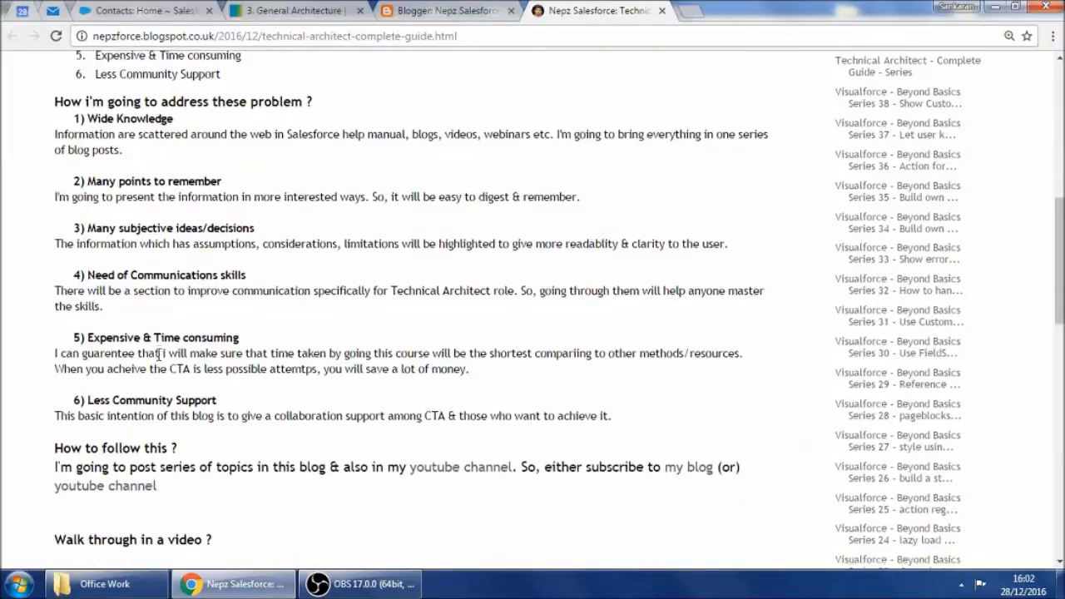
mouse_move(166, 106)
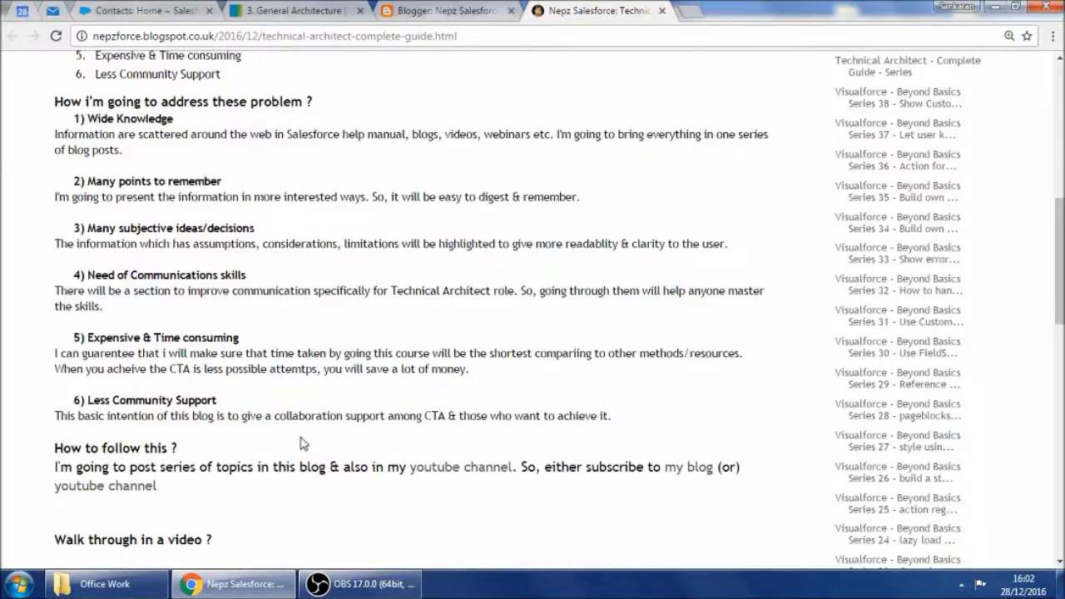
mouse_move(283, 504)
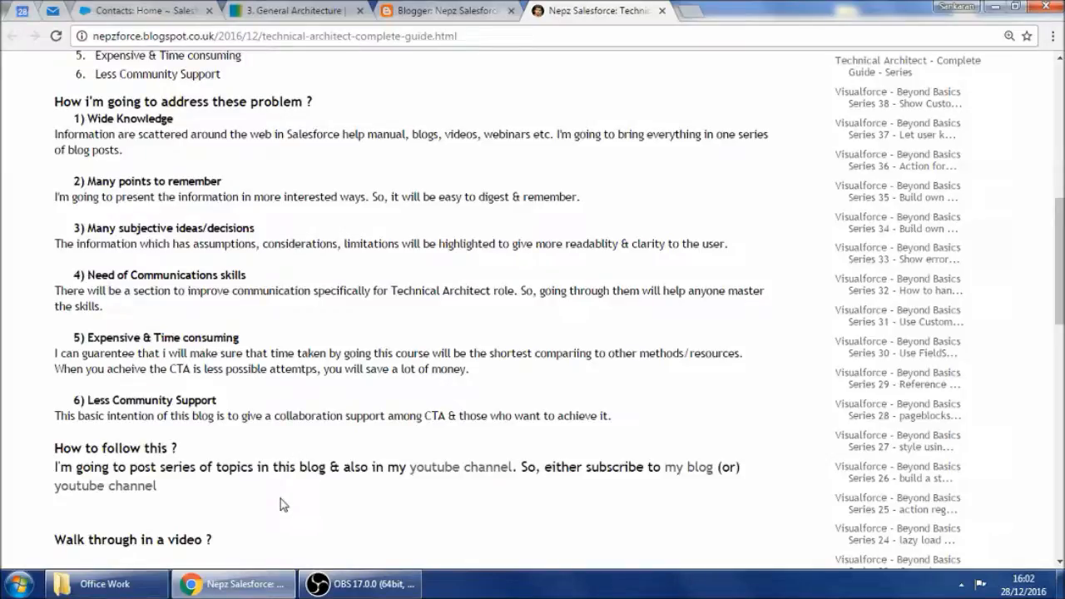
scroll("down", 3)
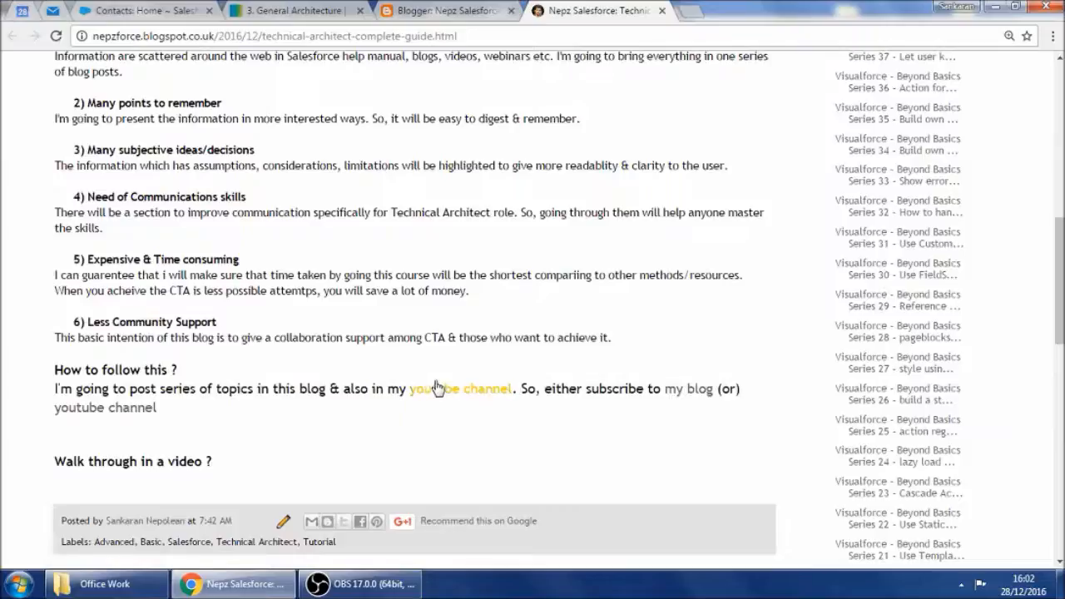
Open the Nepz Salesforce YouTube channel and browse its Visualforce Beyond Basics uploads and playlist
left_click(458, 388)
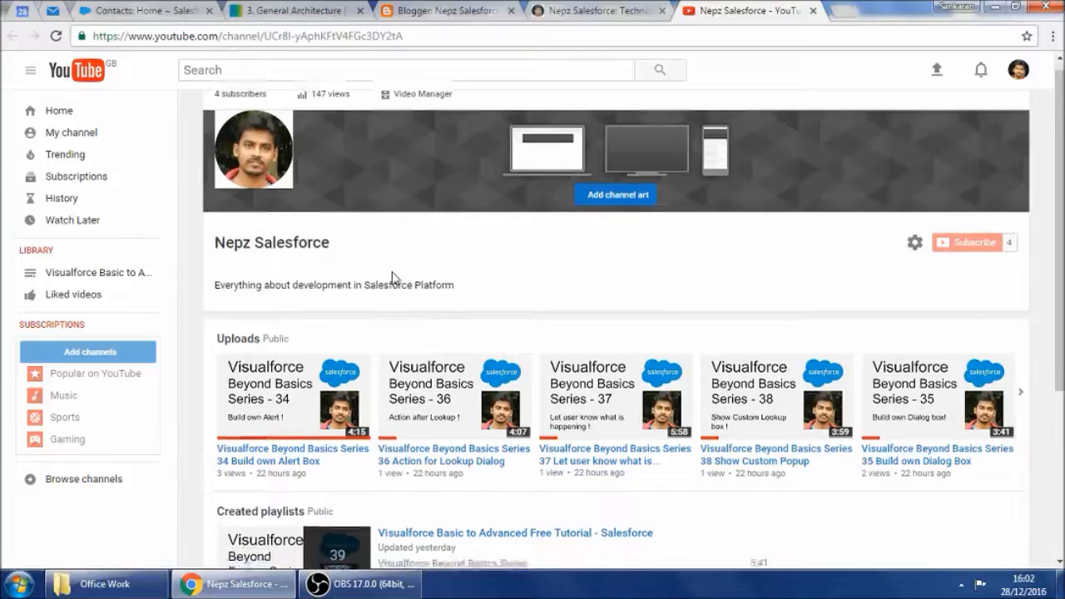
scroll("down", 3)
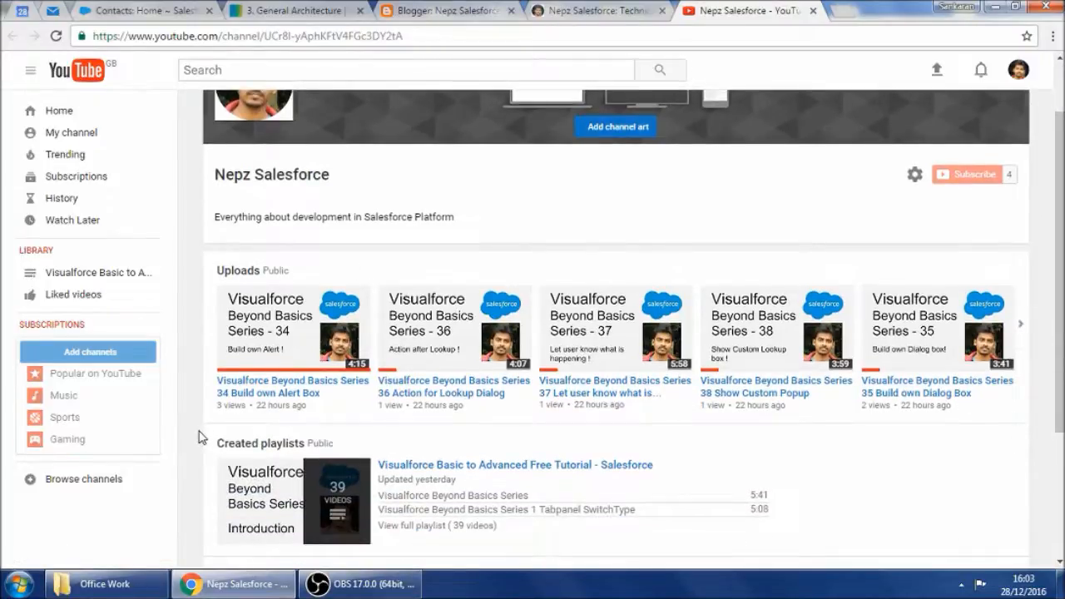
scroll("up", 3)
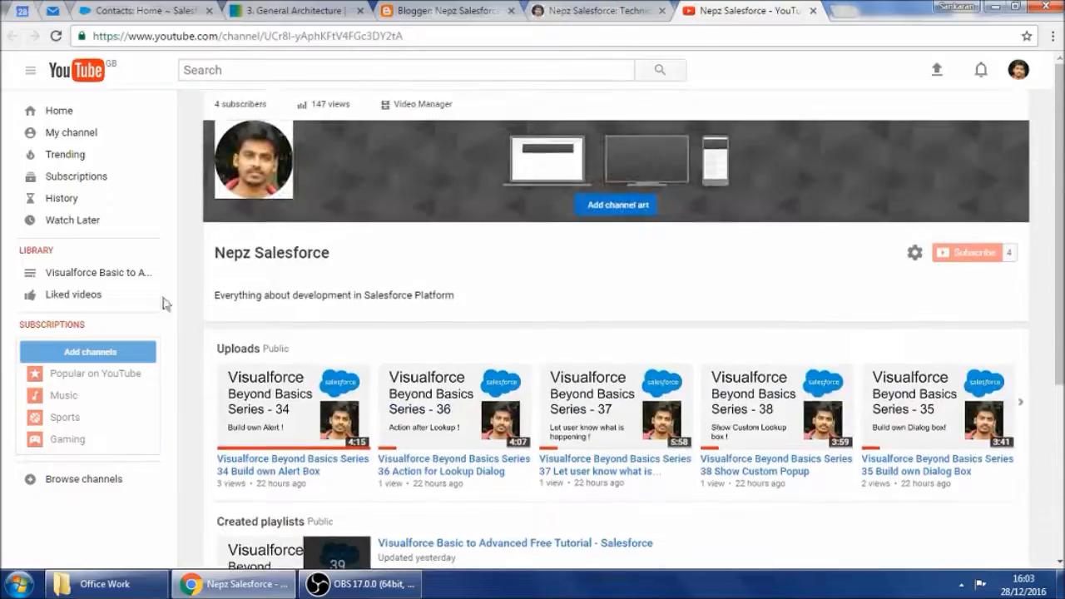
Return to the blog post tab and scroll up to the title and six CTA challenges
left_click(603, 10)
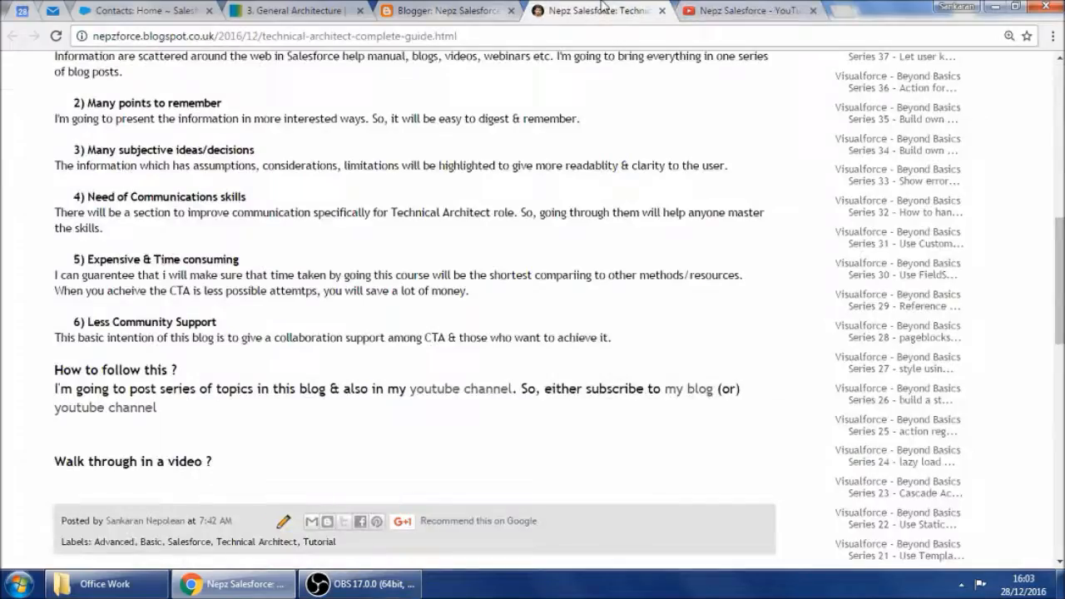
mouse_move(702, 399)
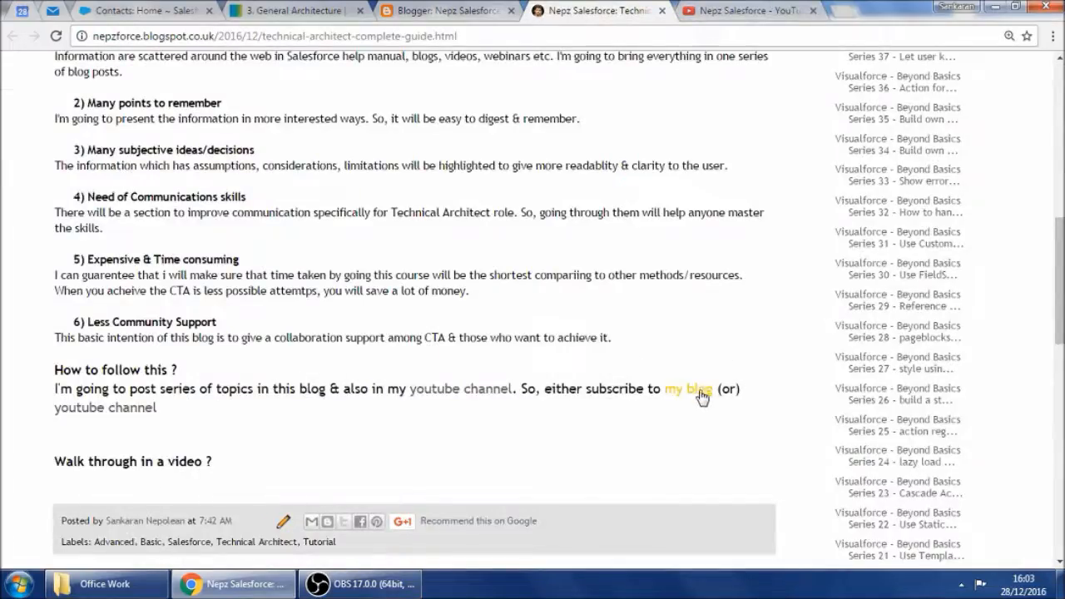
mouse_move(249, 197)
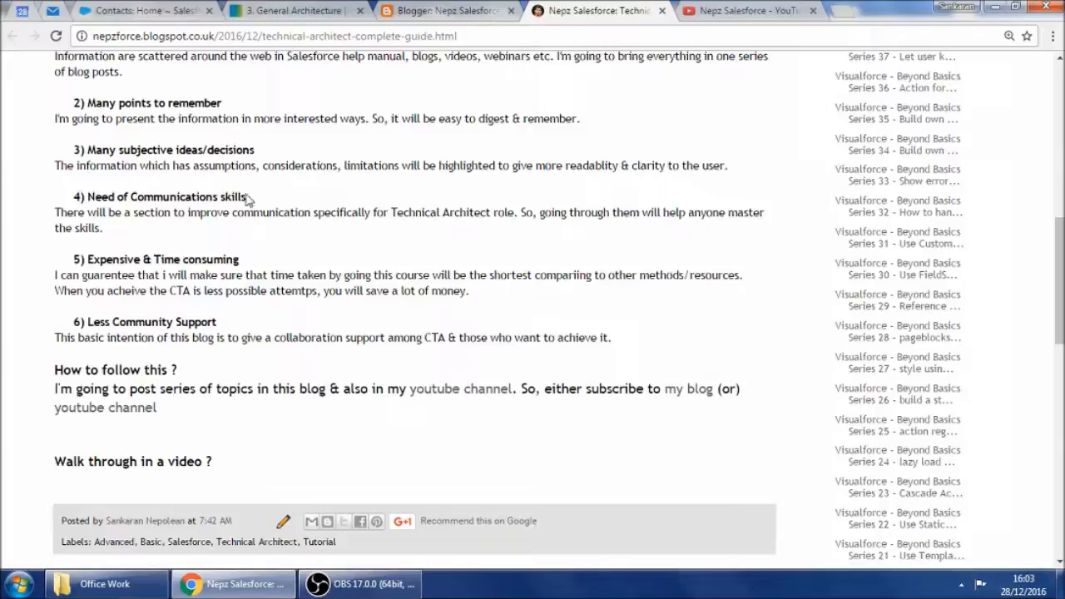
left_click(250, 36)
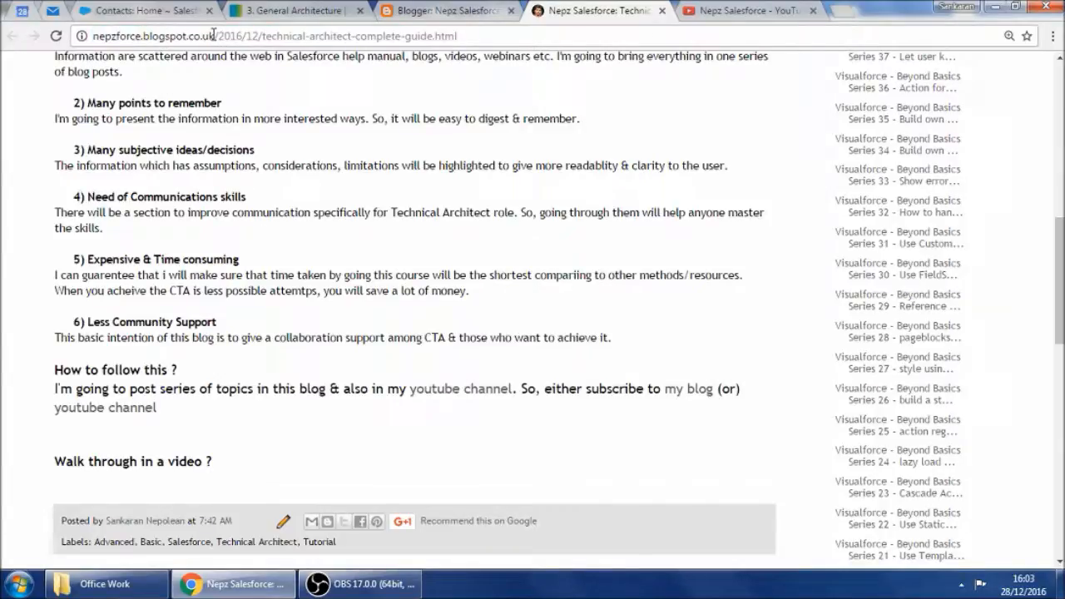
mouse_move(240, 230)
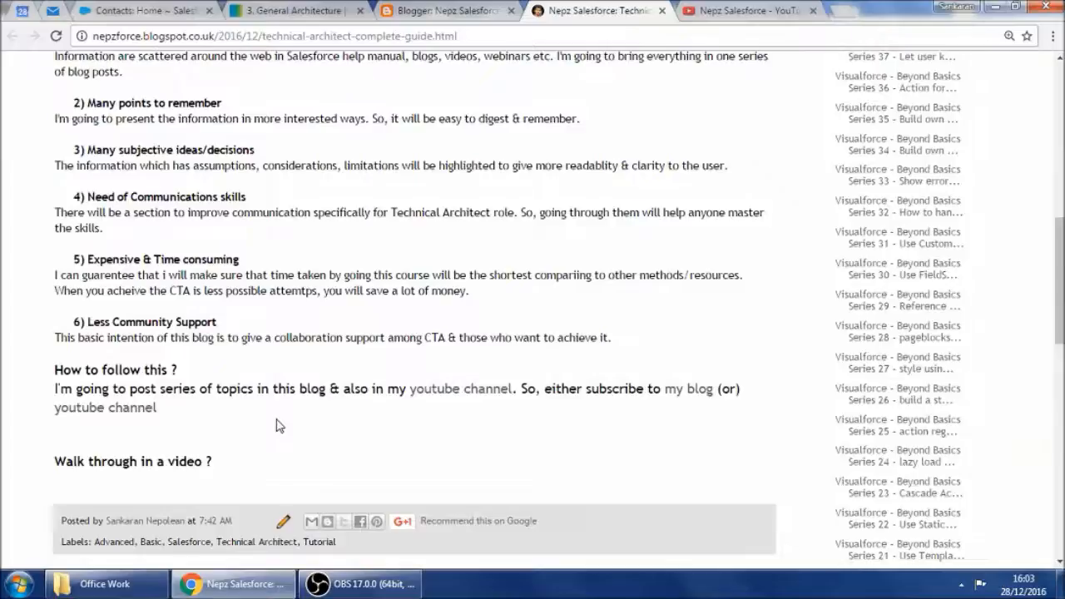
scroll("up", 3)
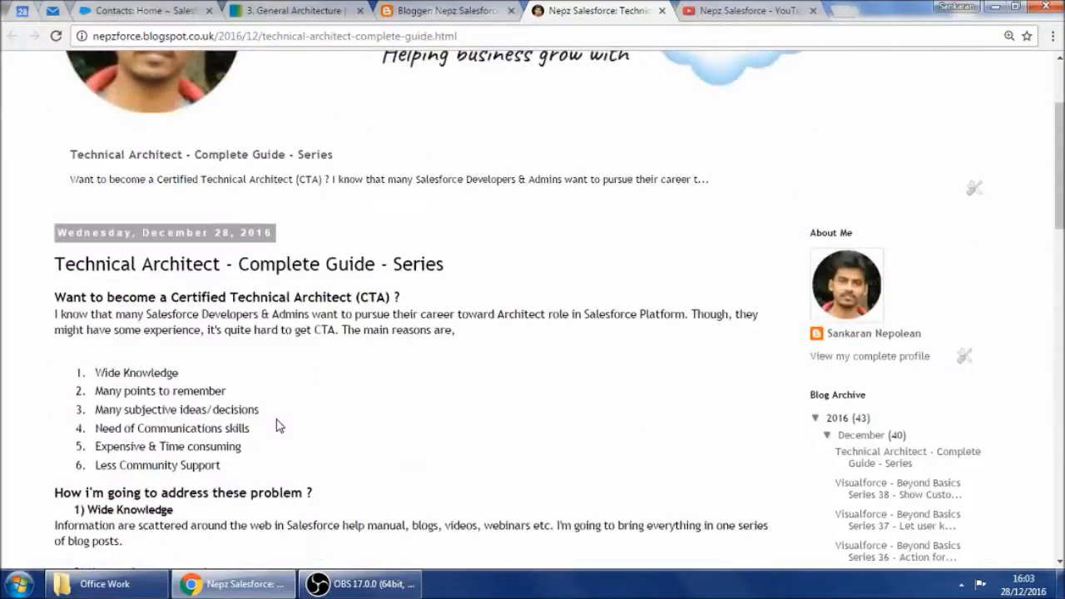